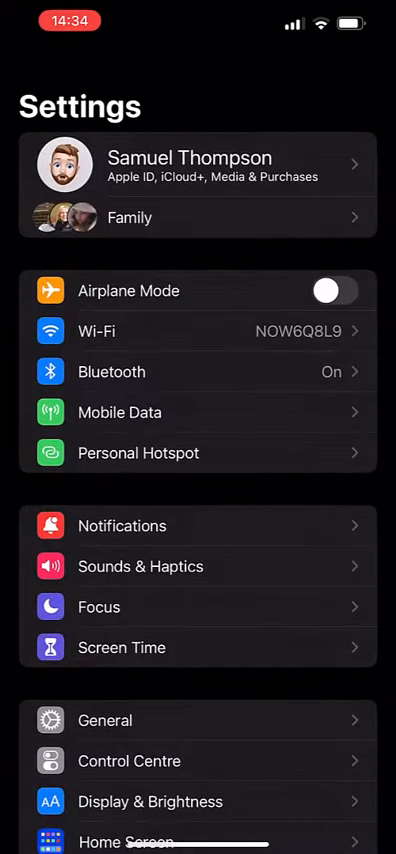
- Open the Apple ID page from your name at the top of Settings
left_click(198, 164)
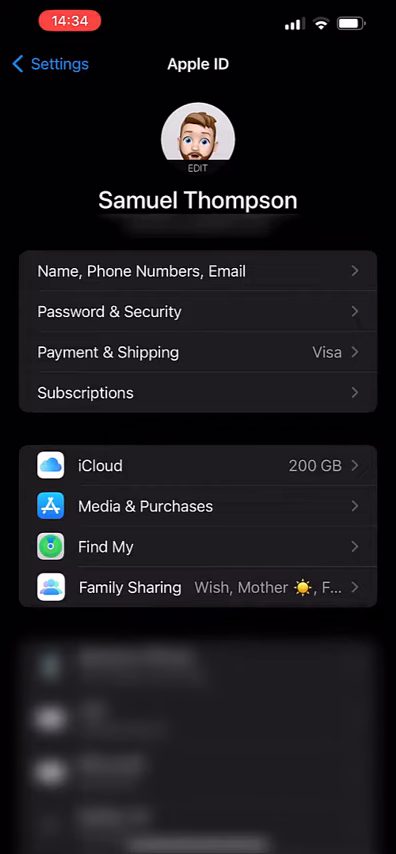
- Open Password & Security and scroll down to Account Recovery
left_click(199, 311)
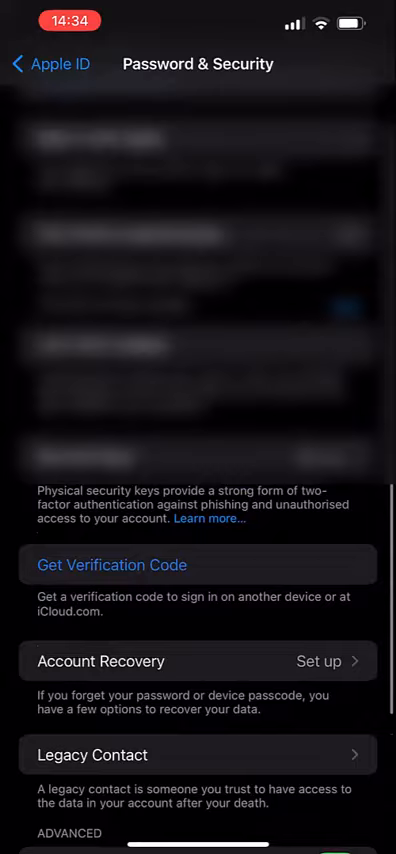
scroll("down", 3)
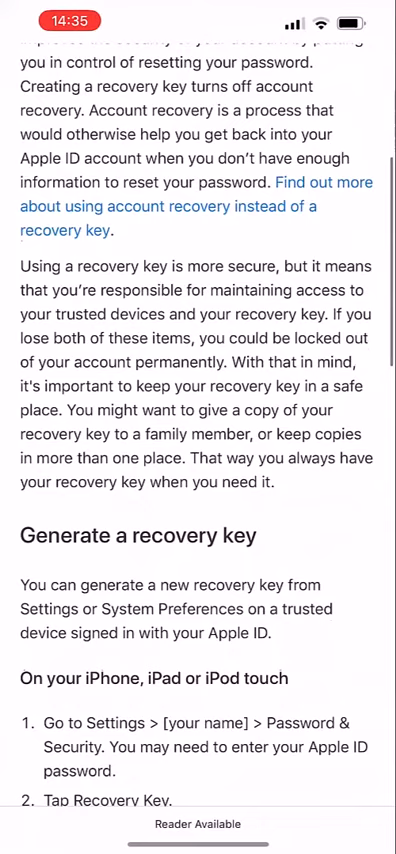
scroll("down", 3)
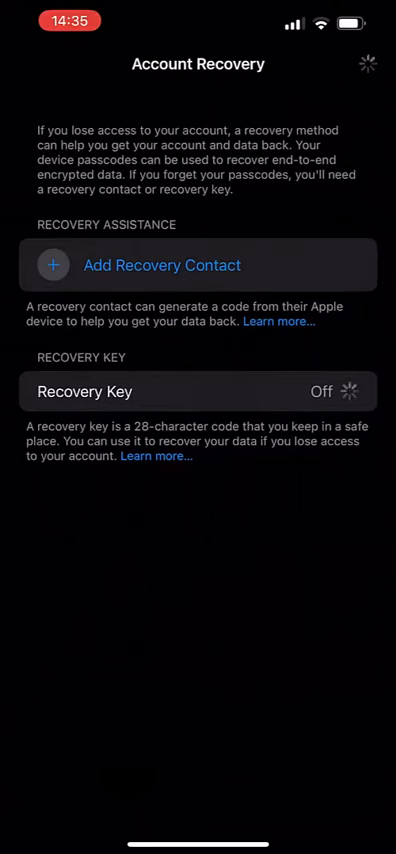
- Switch on Recovery Key to bring up the Use Recovery Key confirmation
left_click(197, 391)
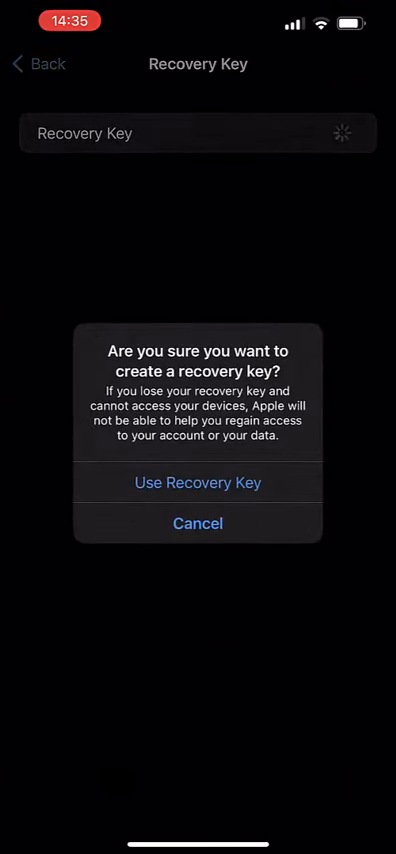